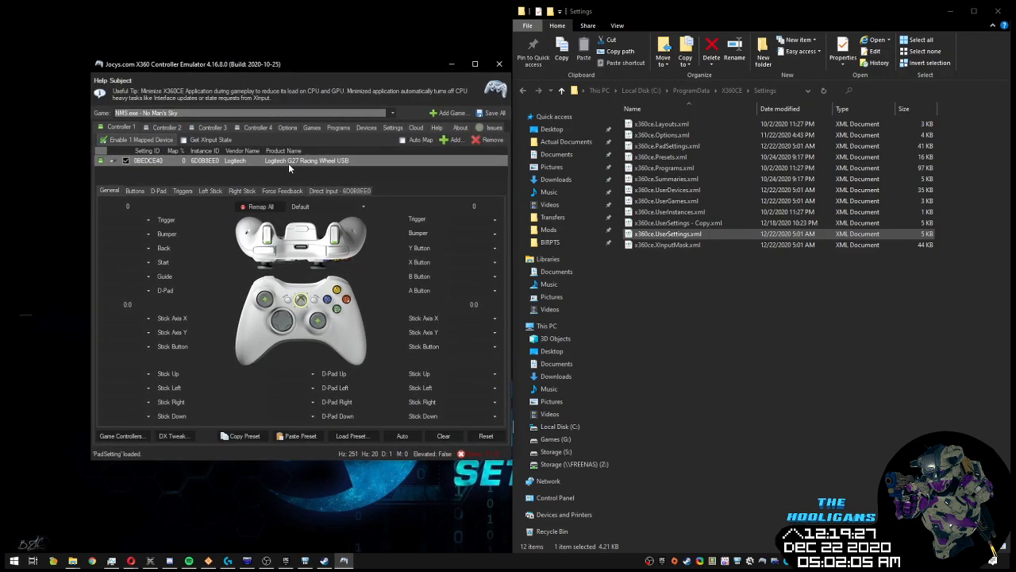
# Show the detected devices, select the Logitech G13 Joystick, and switch the game to x360ce x64.
pyautogui.click(391, 112)
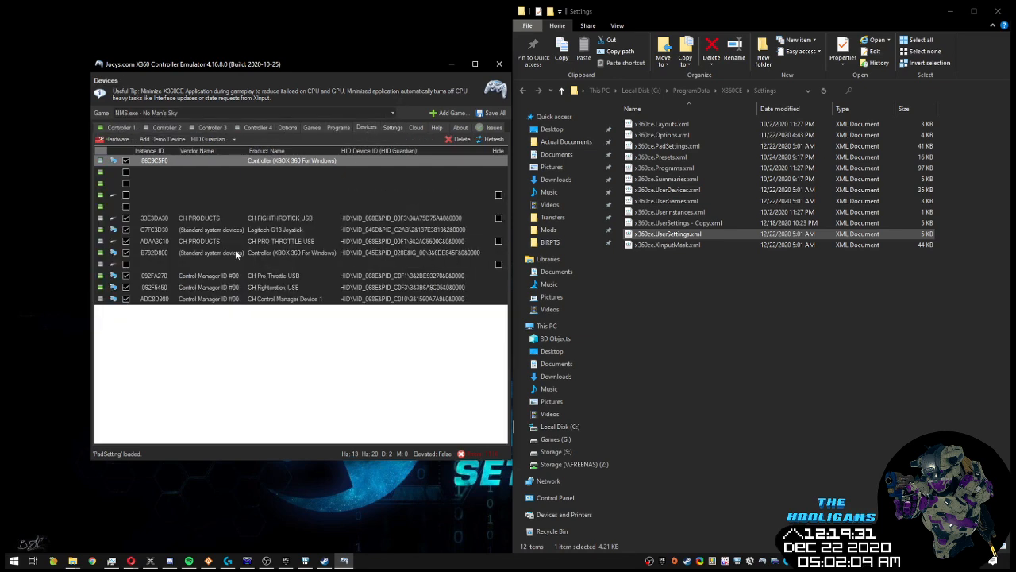
pyautogui.click(273, 286)
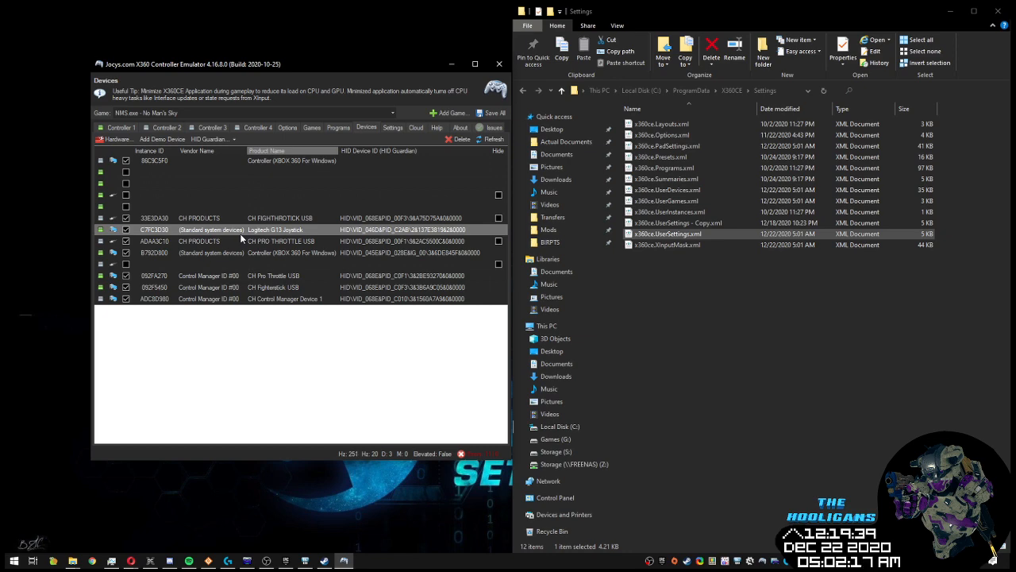
pyautogui.moveTo(248, 254)
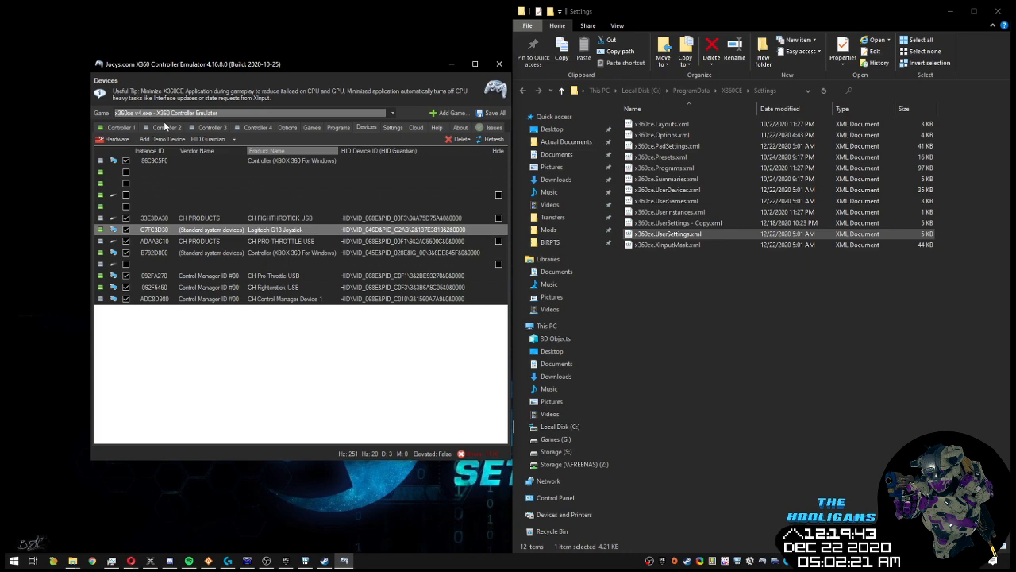
pyautogui.click(120, 127)
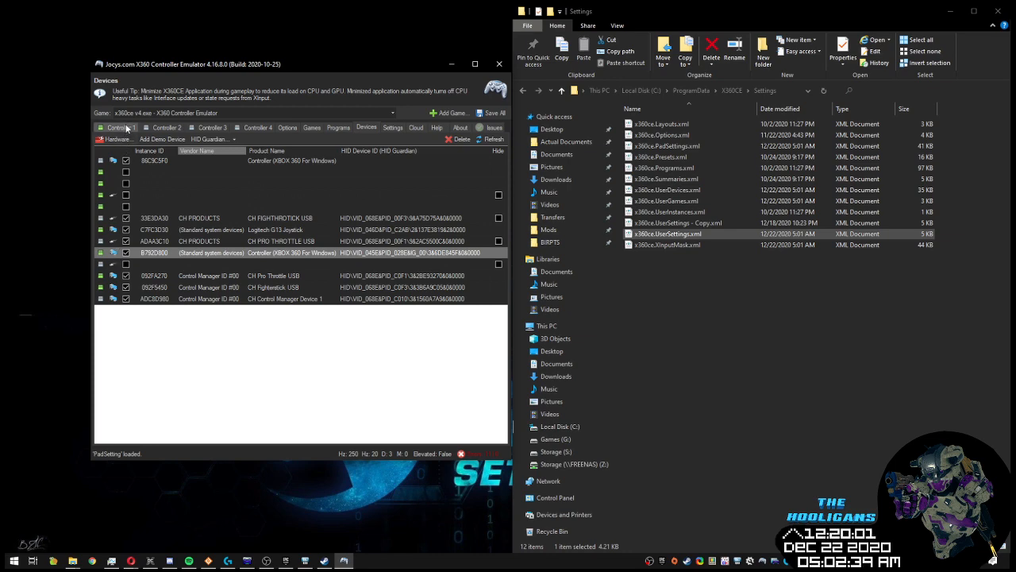
# View Controller 1's mapping and launch the older TocaEdit x360ce x64 build from its folder.
pyautogui.click(121, 127)
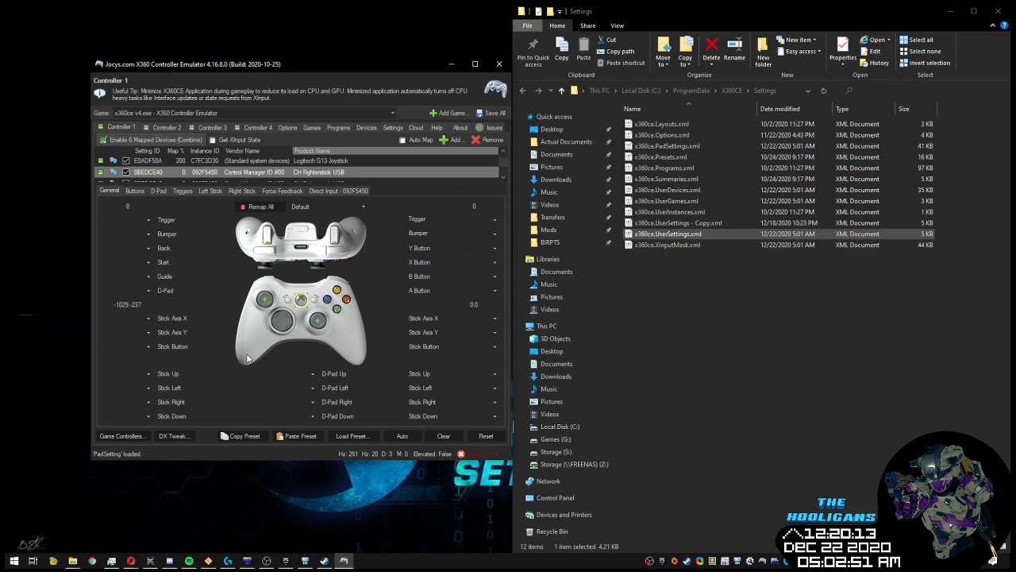
pyautogui.moveTo(168, 332)
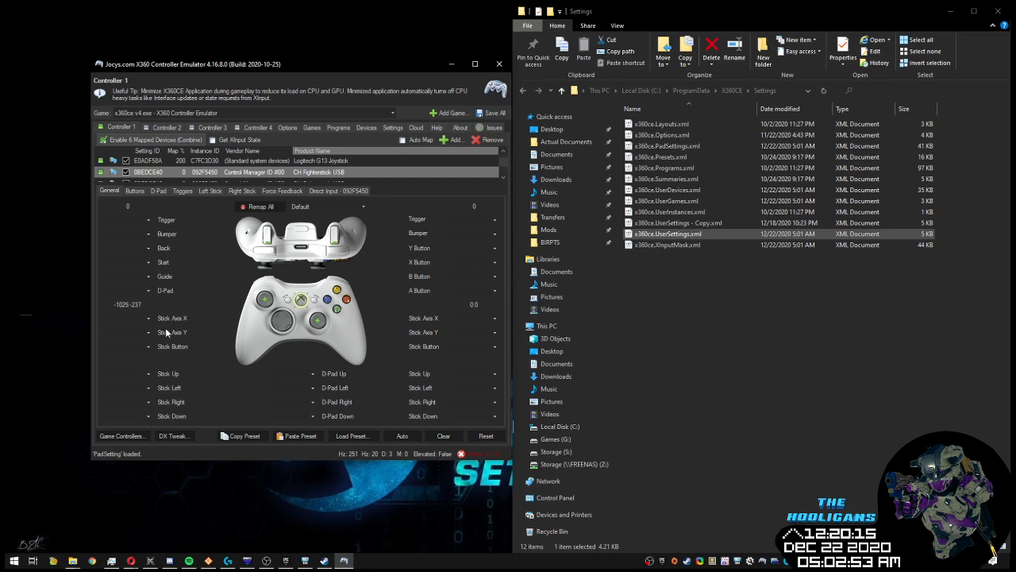
pyautogui.click(172, 318)
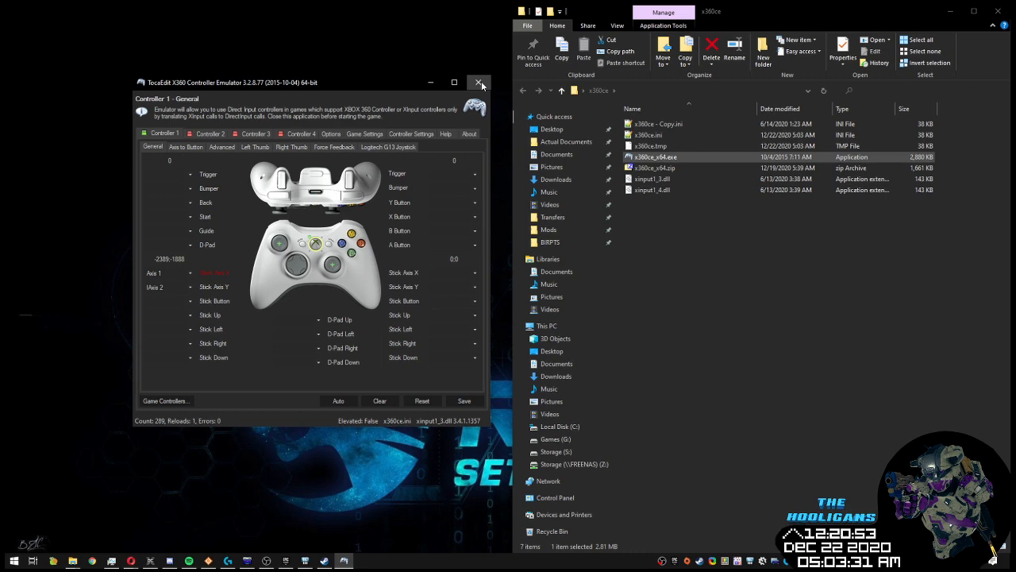
# Close the older TocaEdit x360ce build and the Settings folder window.
pyautogui.click(479, 82)
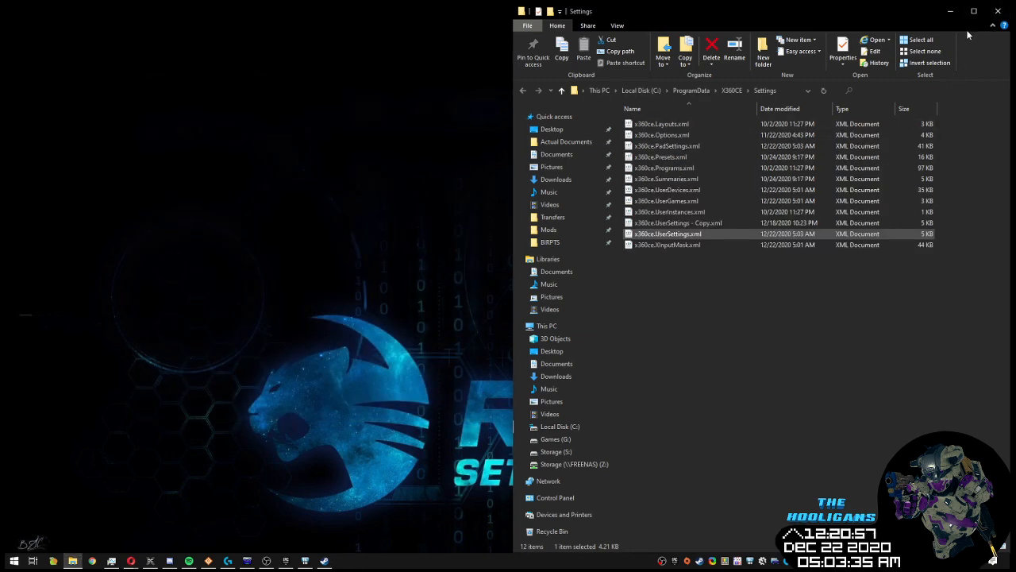
pyautogui.moveTo(259, 282)
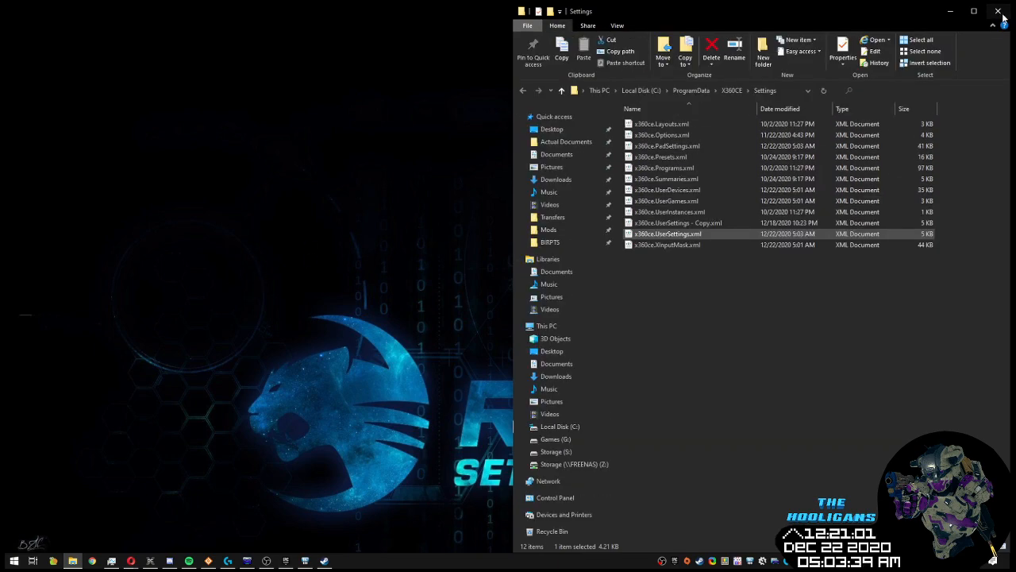
pyautogui.click(997, 11)
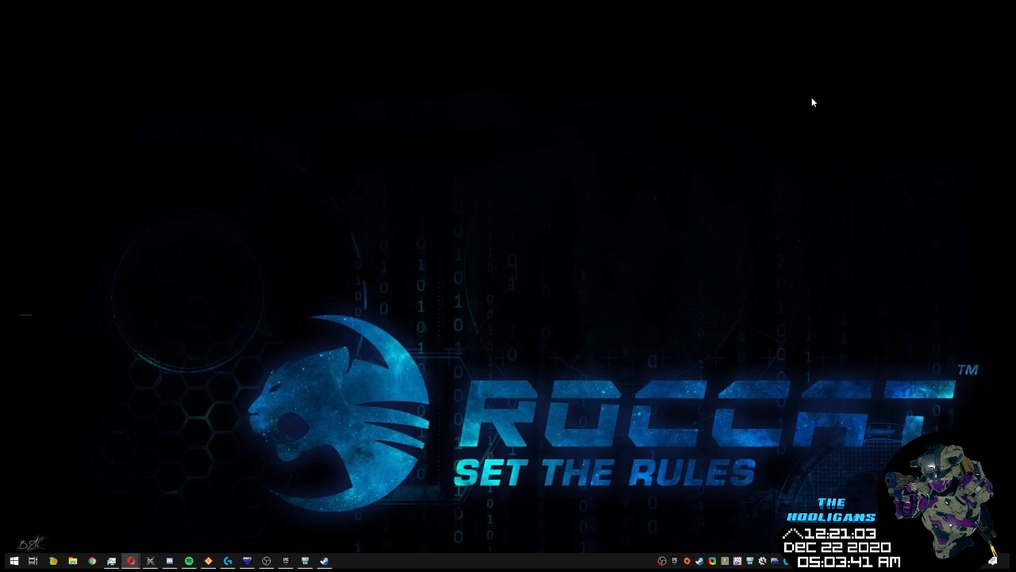
pyautogui.moveTo(731, 148)
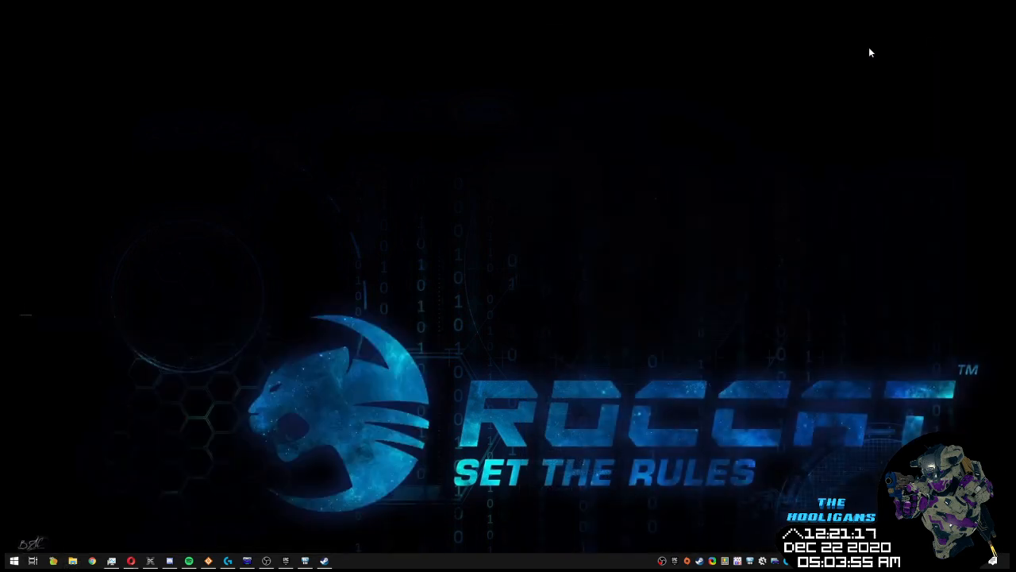
# Browse to C:\ProgramData\X360CE\Settings in a new File Explorer window.
pyautogui.click(73, 562)
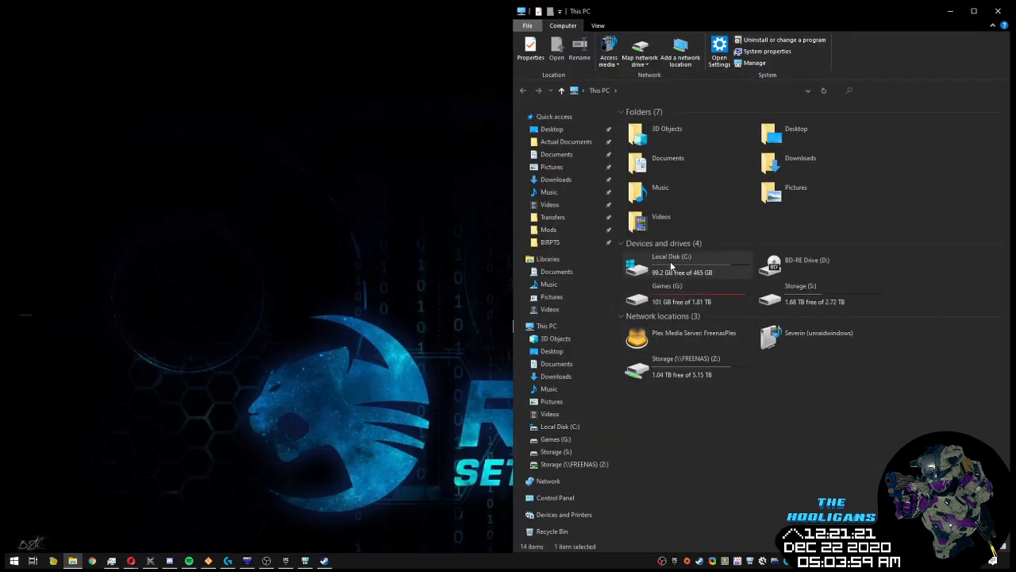
pyautogui.doubleClick(672, 266)
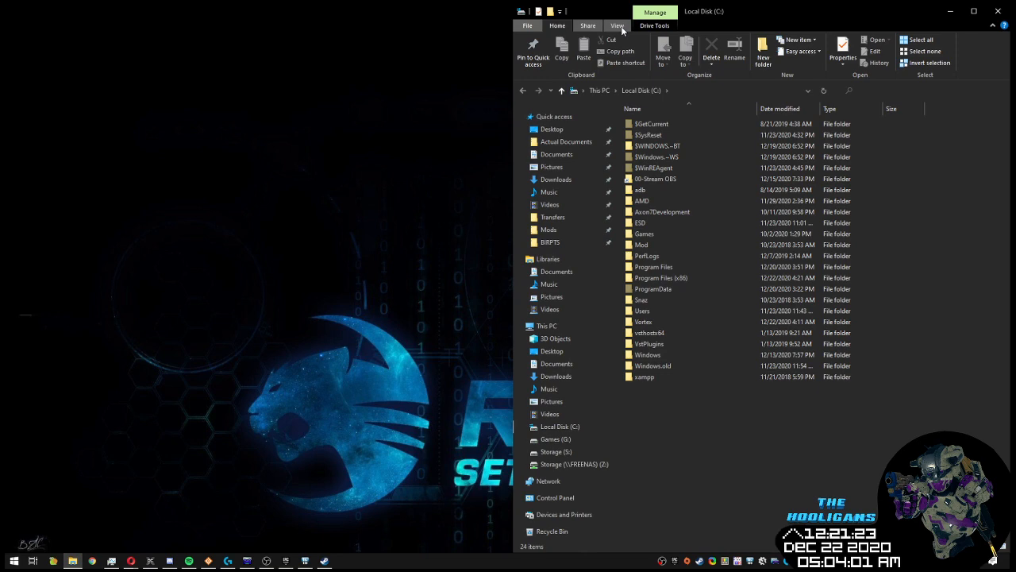
pyautogui.click(616, 26)
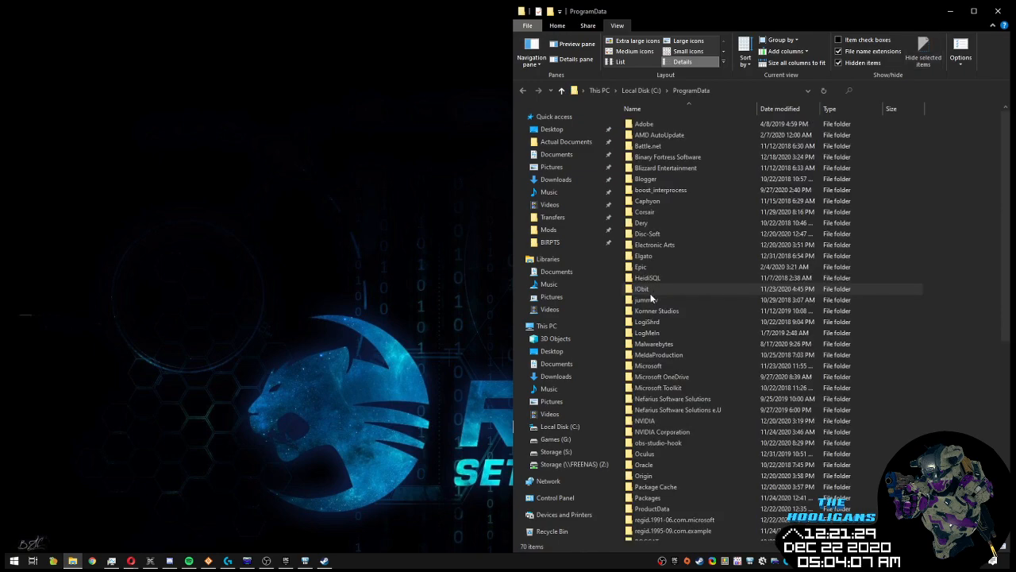
pyautogui.scroll(-3)
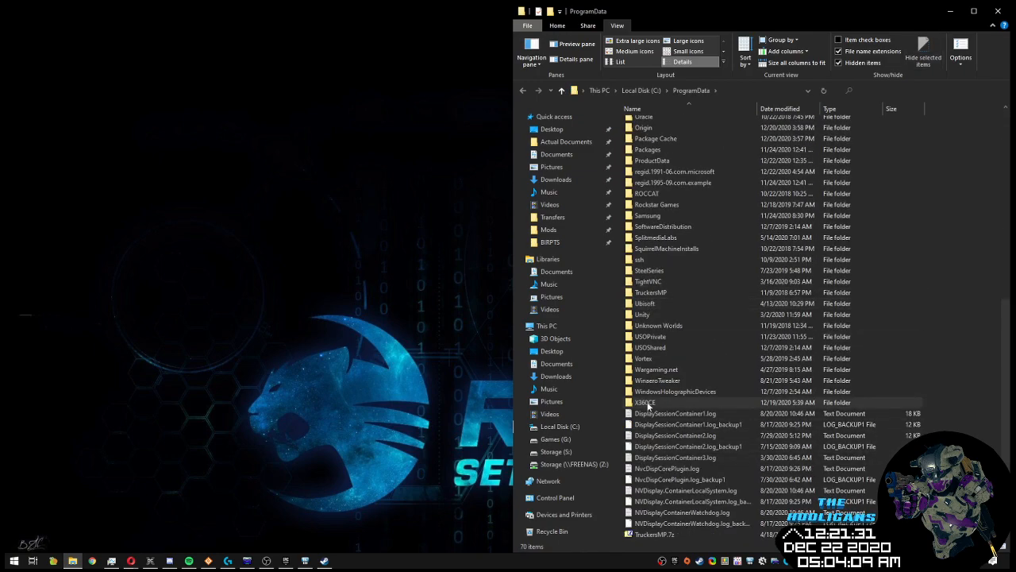
pyautogui.doubleClick(645, 404)
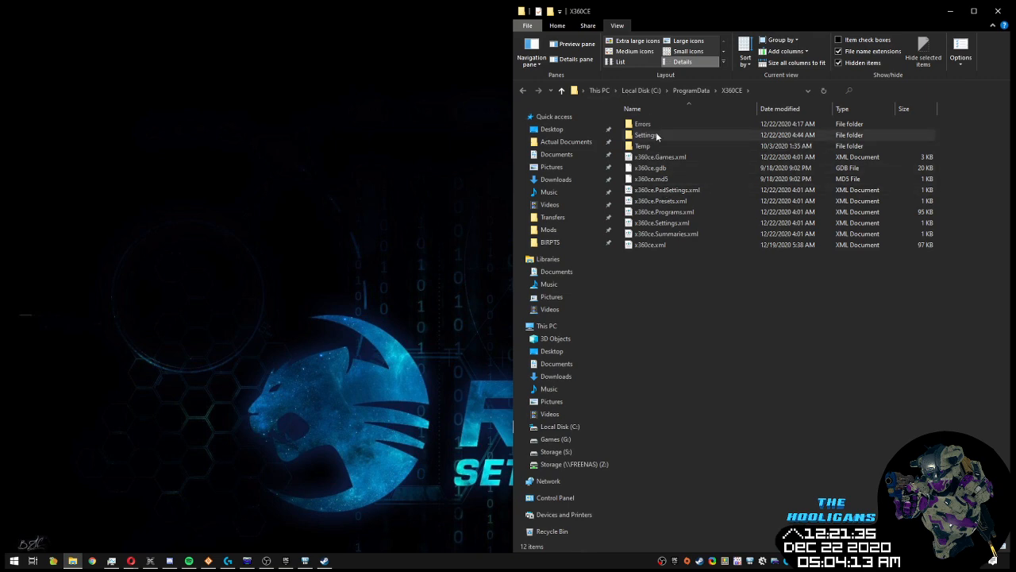
pyautogui.click(645, 135)
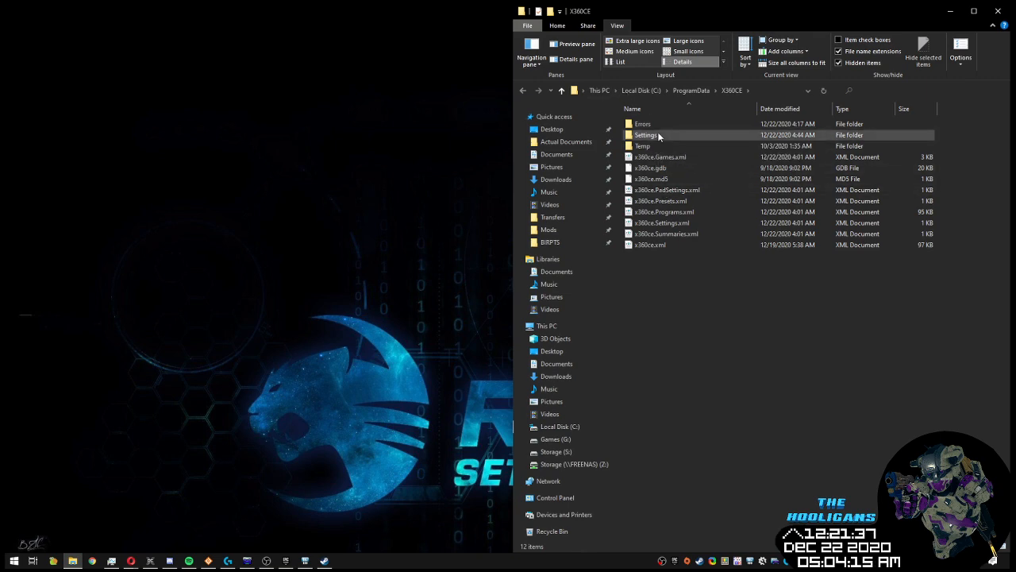
pyautogui.doubleClick(645, 134)
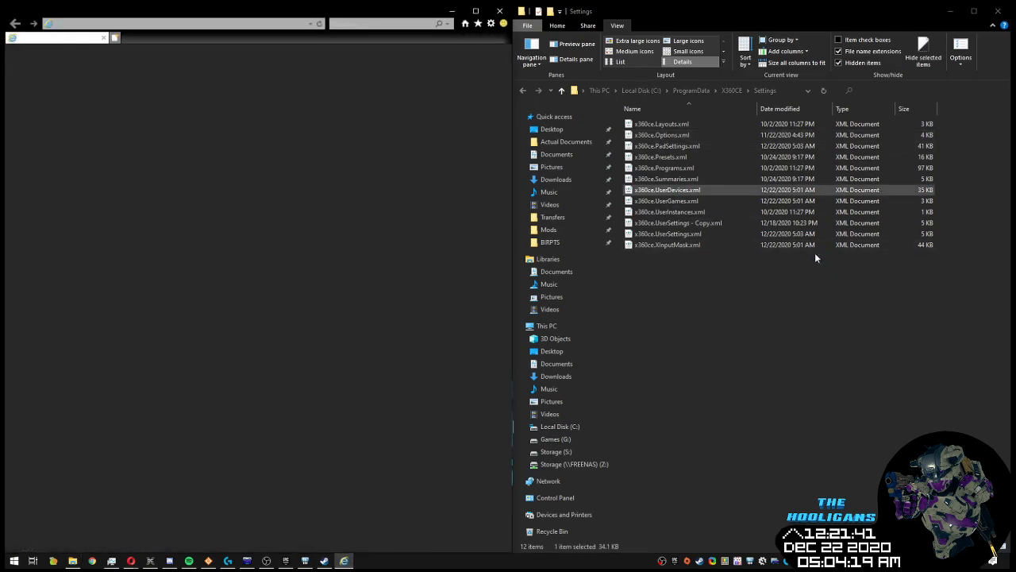
# View x360ce.UserDevices.xml in Internet Explorer, reading the Fighterstick, Pro Throttle and G13 entries.
pyautogui.doubleClick(667, 191)
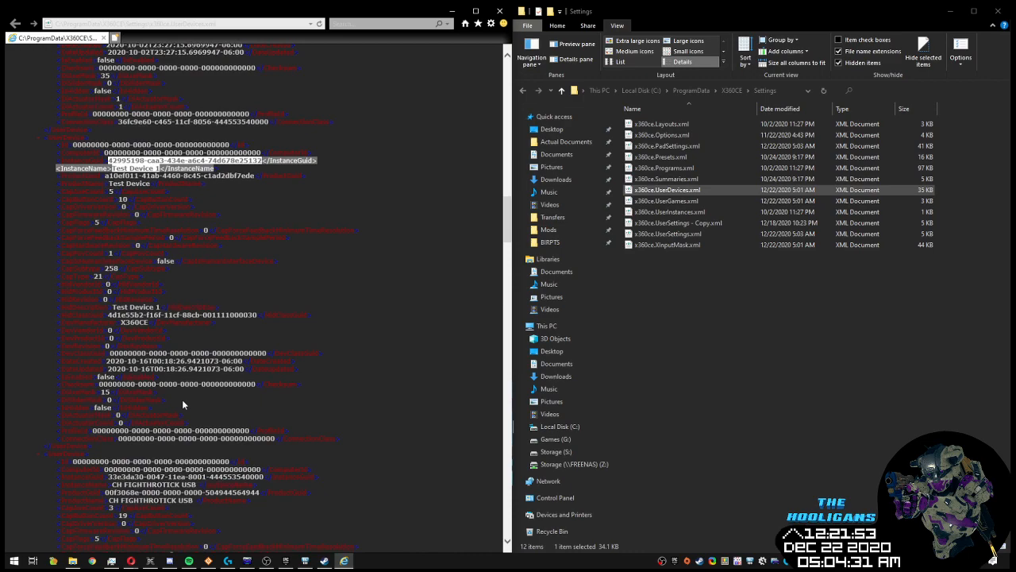
pyautogui.scroll(-3)
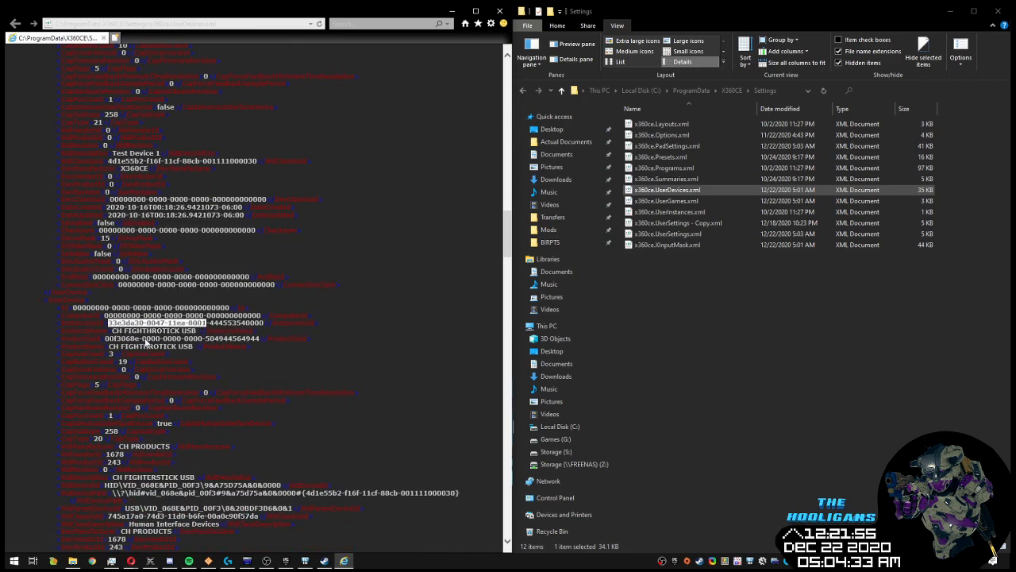
pyautogui.scroll(-3)
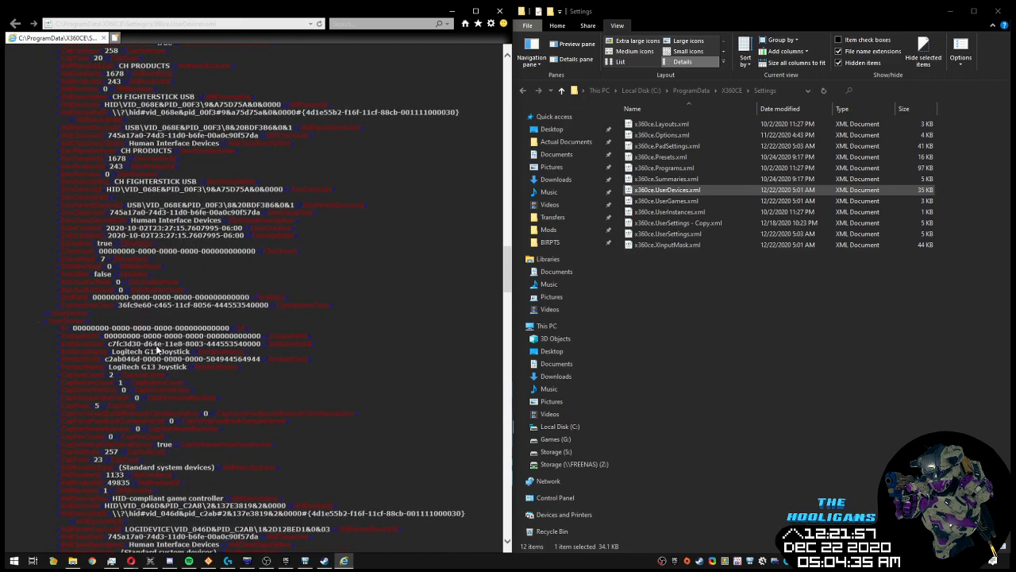
pyautogui.scroll(-3)
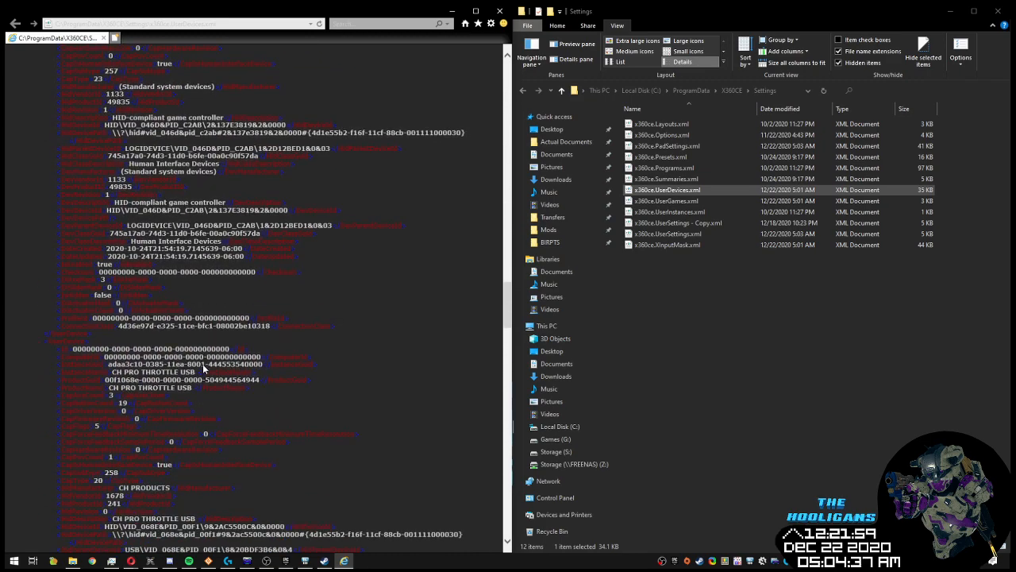
pyautogui.scroll(-3)
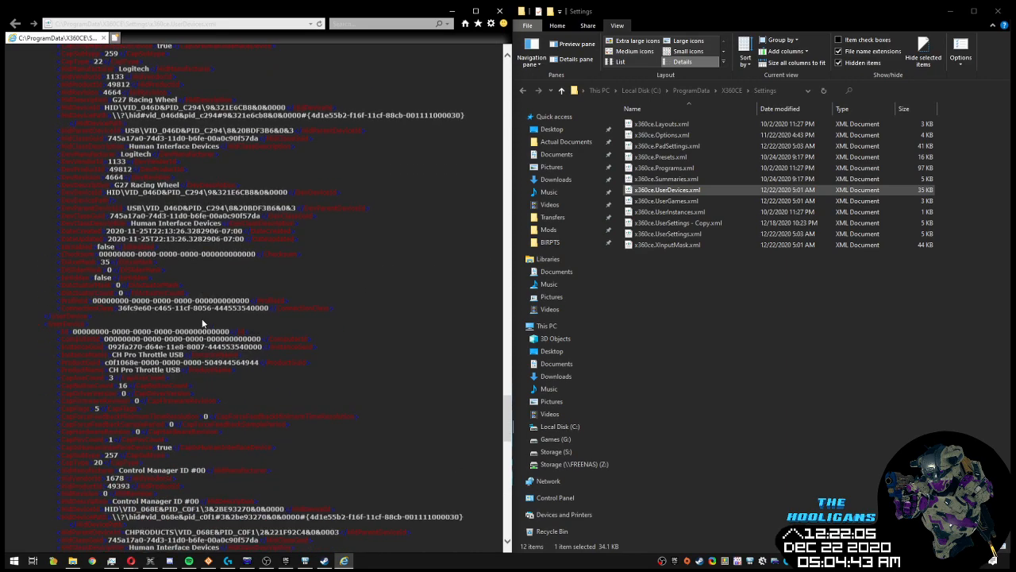
pyautogui.scroll(-3)
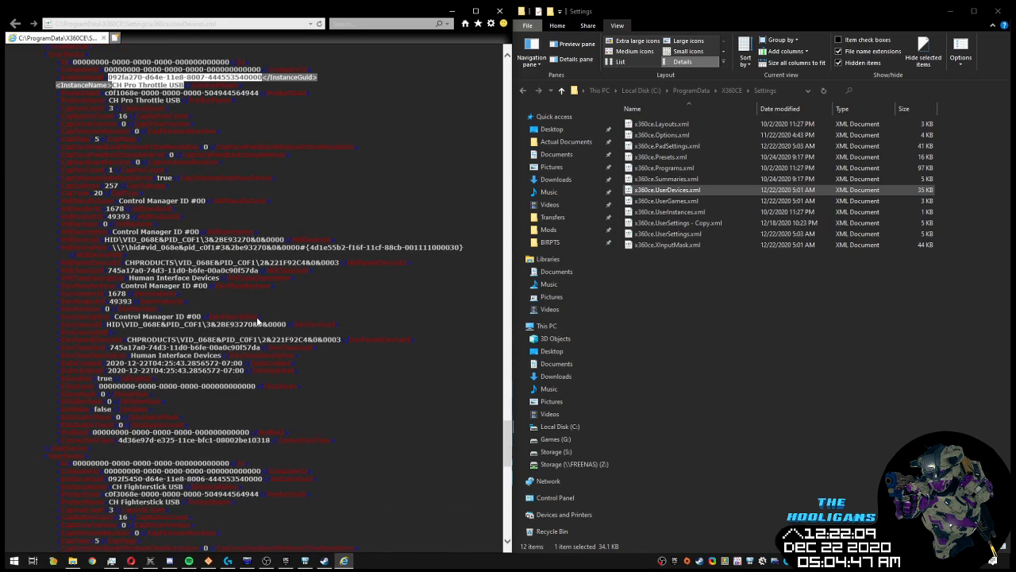
pyautogui.scroll(-3)
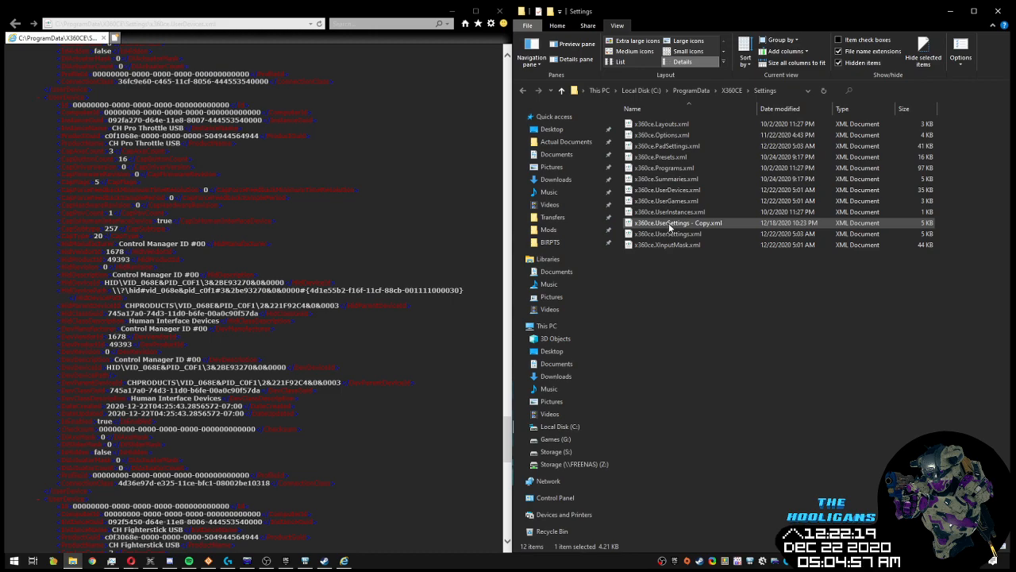
# Open x360ce.UserSettings.xml for editing with Notepad++.
pyautogui.rightClick(667, 233)
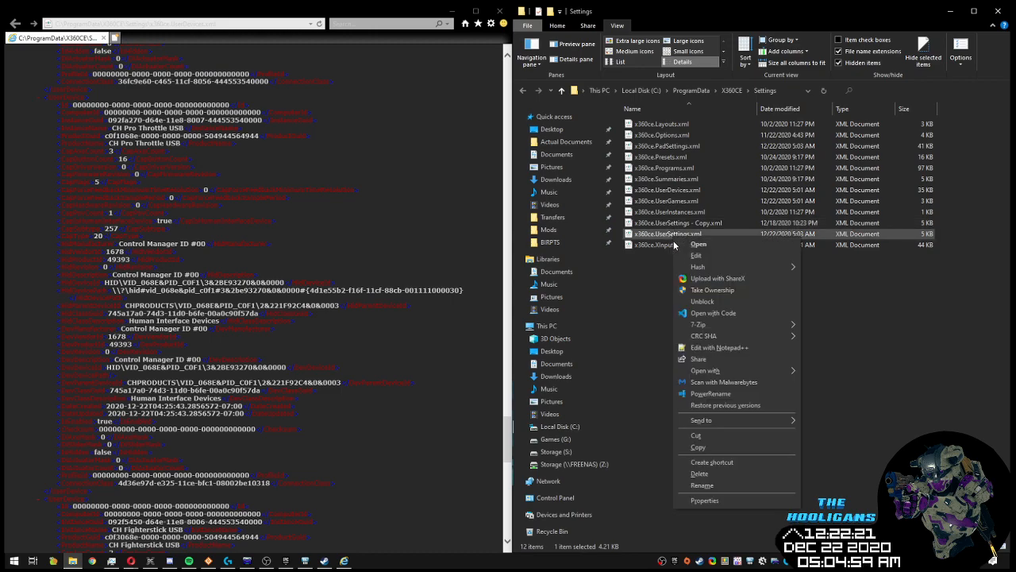
pyautogui.click(717, 347)
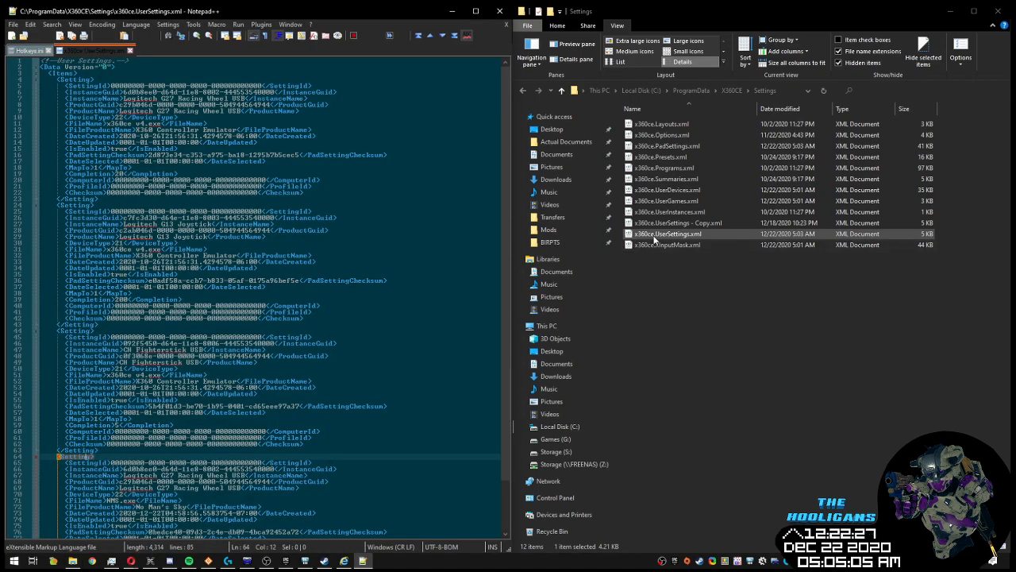
# Bring up the file actions for x360ce.UserSettings.xml again.
pyautogui.rightClick(667, 233)
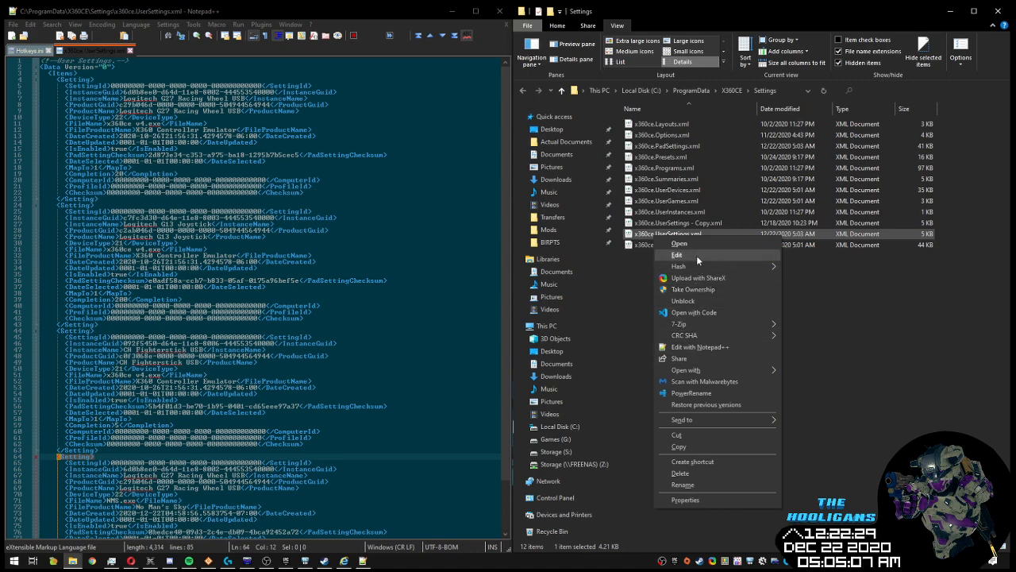
pyautogui.moveTo(718, 370)
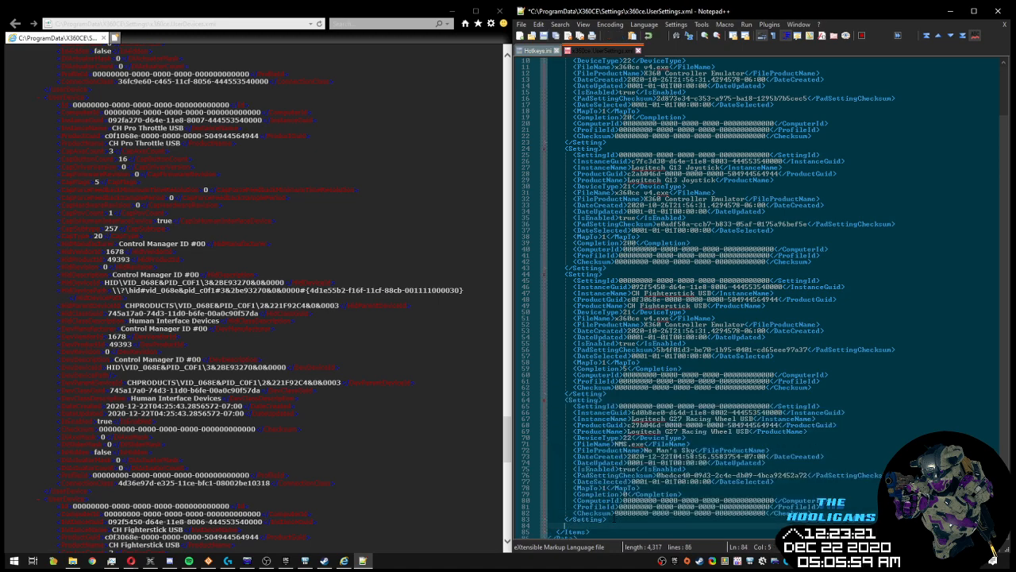
# Scroll through the Logitech G27 Setting blocks toward the end of UserSettings.xml.
pyautogui.scroll(-3)
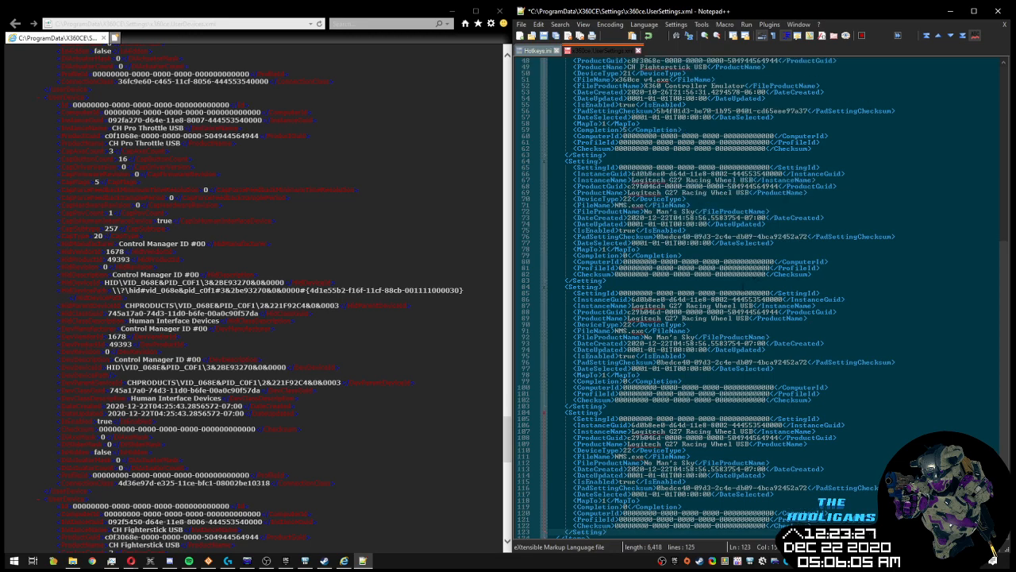
pyautogui.scroll(-3)
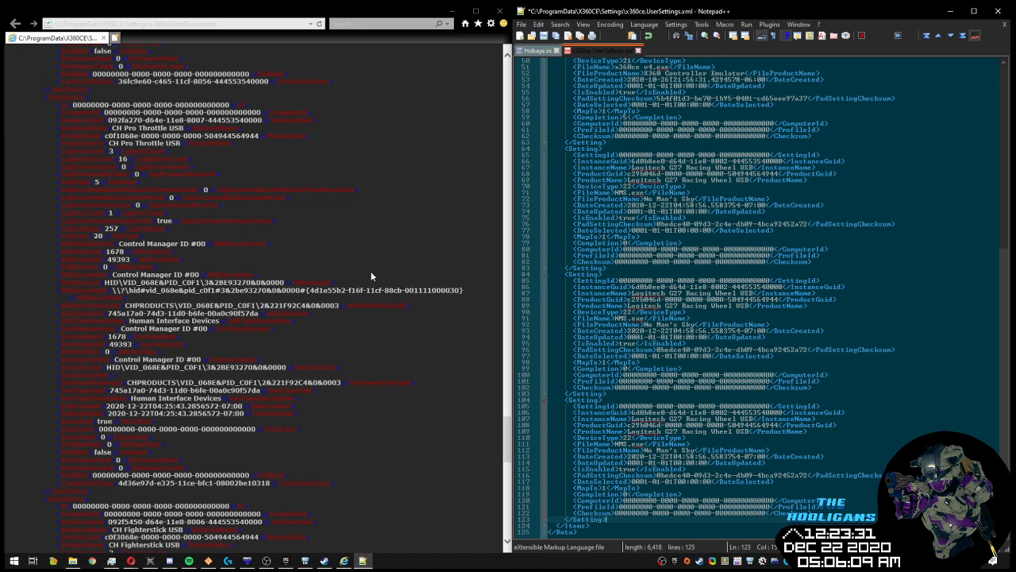
pyautogui.moveTo(136, 205)
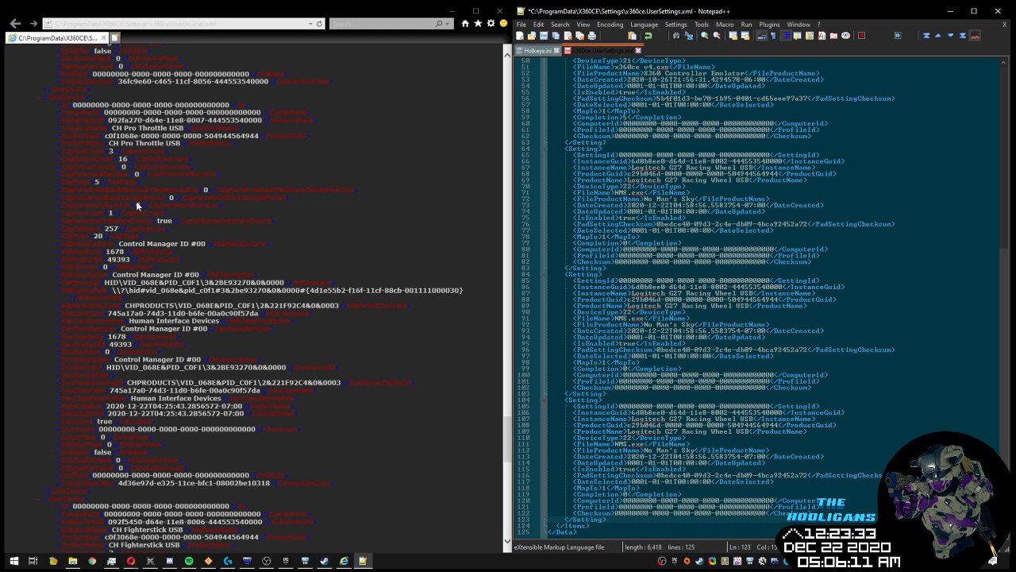
pyautogui.moveTo(225, 254)
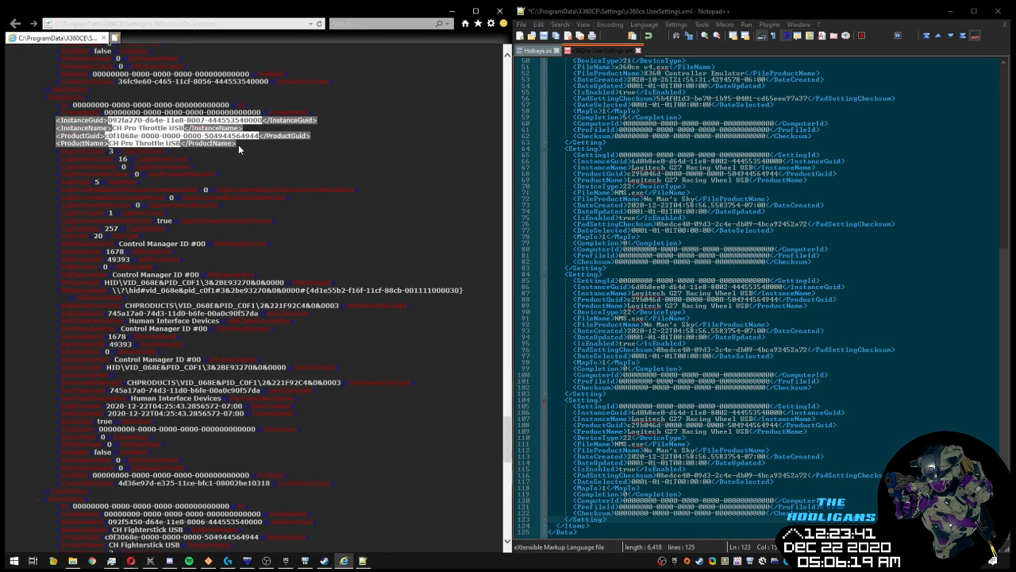
# Copy the CH Pro Throttle InstanceGuid, InstanceName and ProductGuid lines from the device list.
pyautogui.rightClick(213, 143)
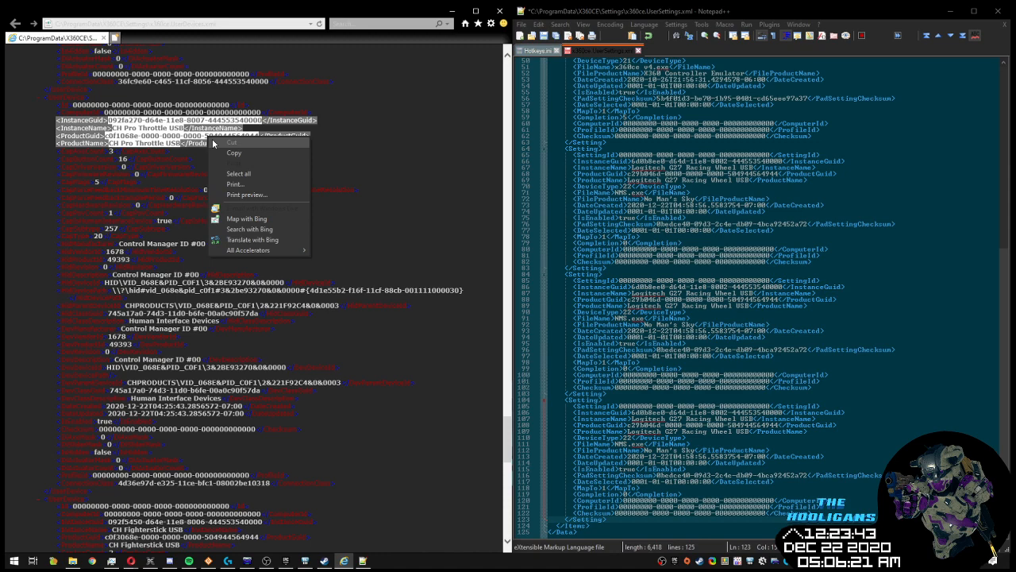
pyautogui.click(480, 243)
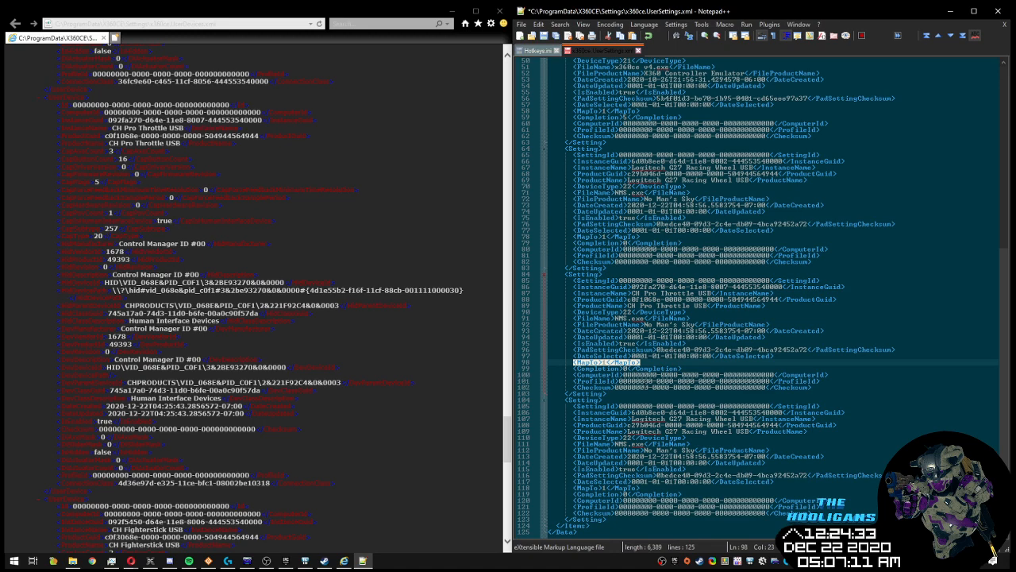
pyautogui.scroll(-3)
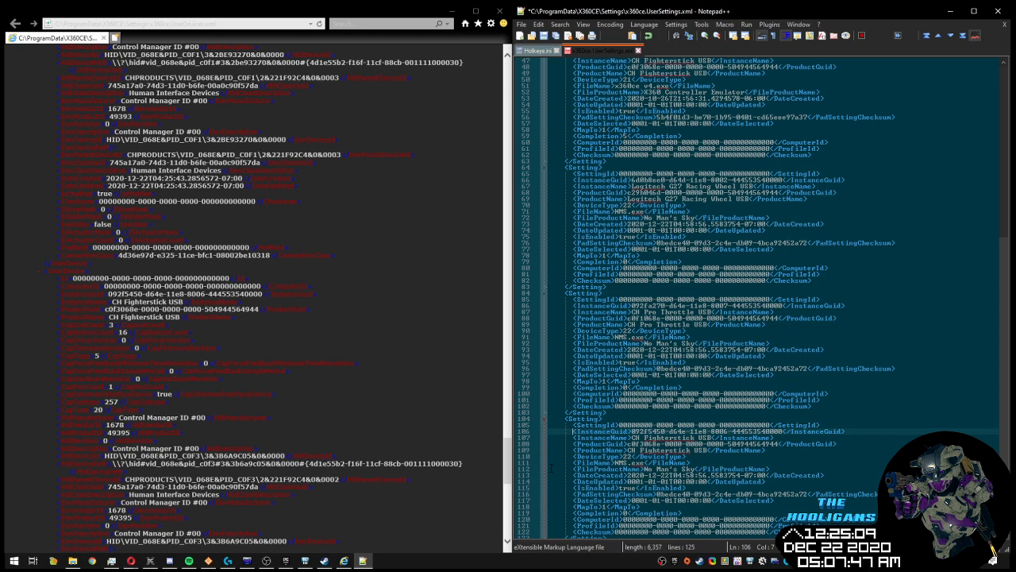
pyautogui.scroll(-3)
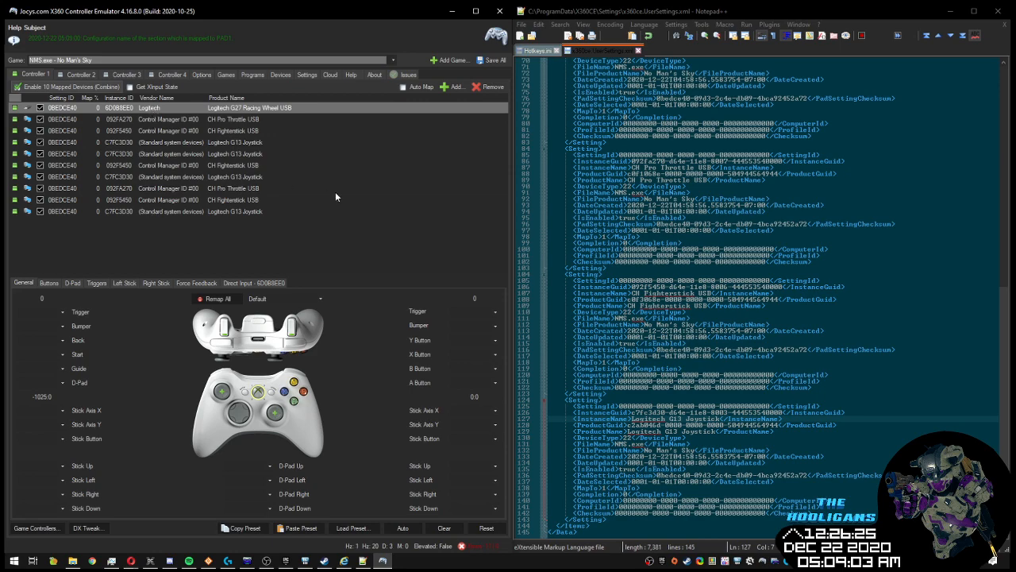
# Remove the Logitech G13 Joystick entry from the No Man's Sky Controller 1 list.
pyautogui.click(171, 141)
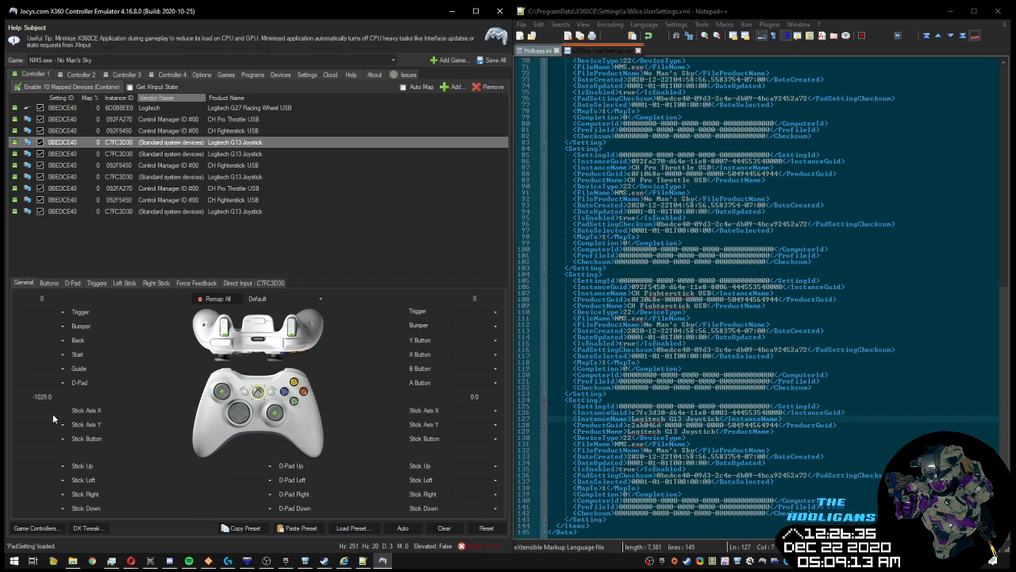
pyautogui.click(85, 410)
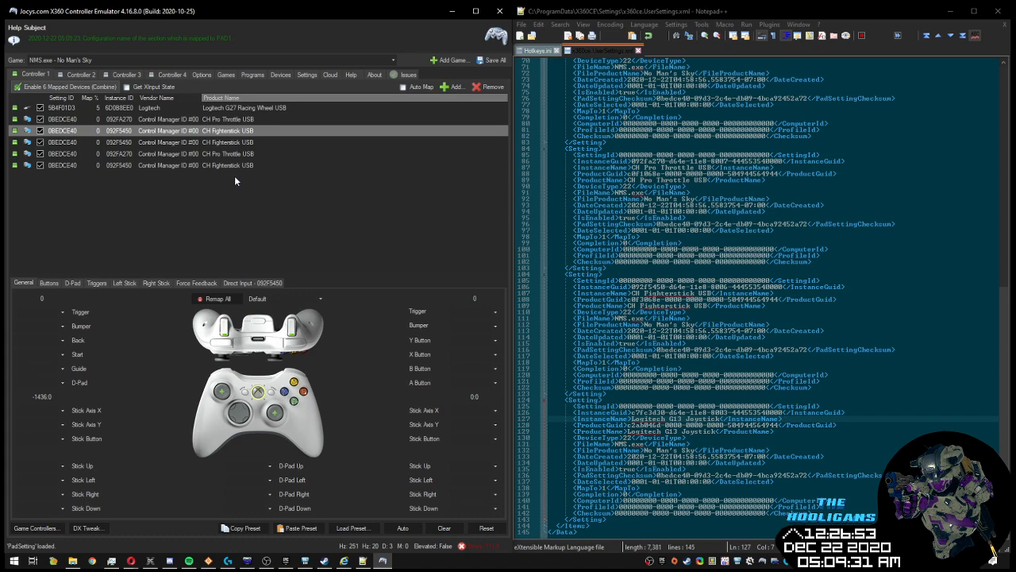
pyautogui.moveTo(116, 119)
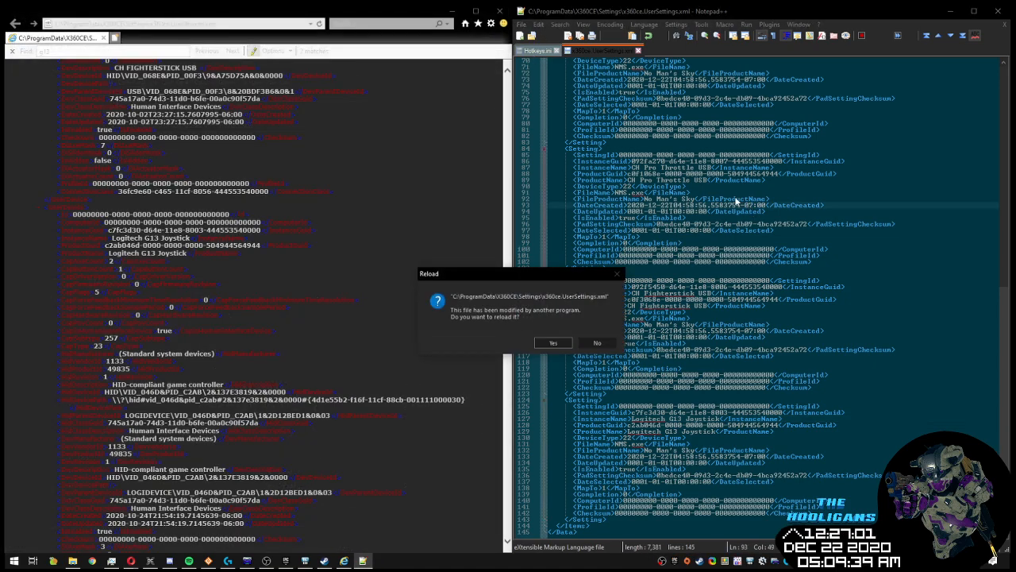
# Reload x360ce.UserSettings.xml in Notepad++ after x360ce changed it.
pyautogui.click(553, 343)
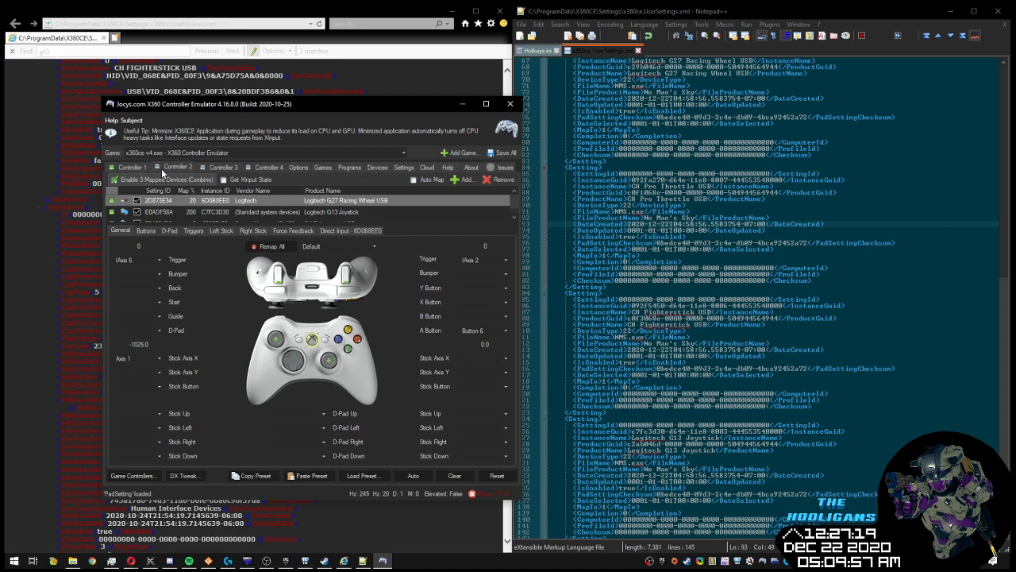
# Show the NMS.exe profile's Controller 1 device list with the G27, Pro Throttle, Fighterstick and G13.
pyautogui.click(178, 167)
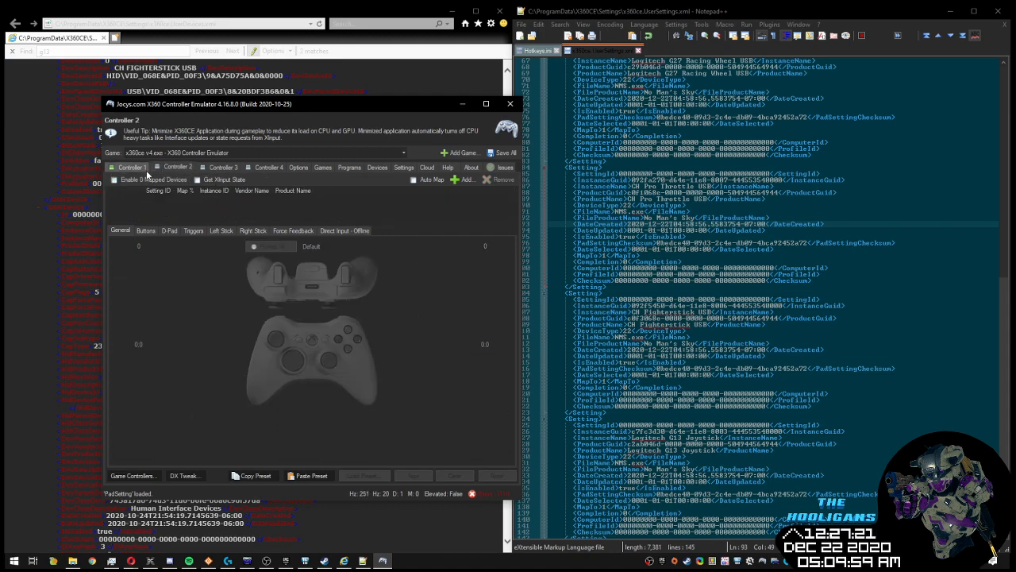
pyautogui.click(132, 167)
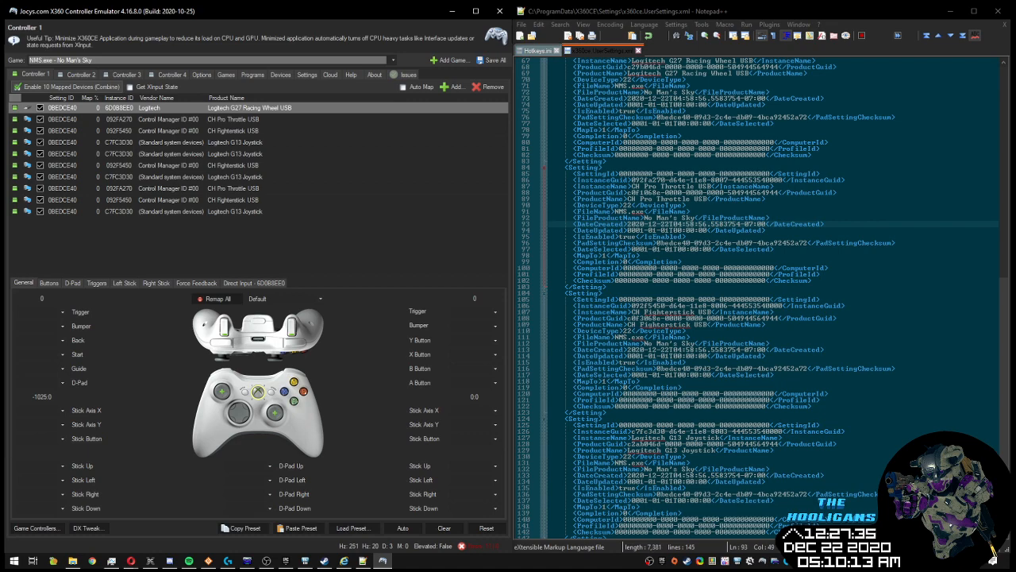
pyautogui.scroll(-3)
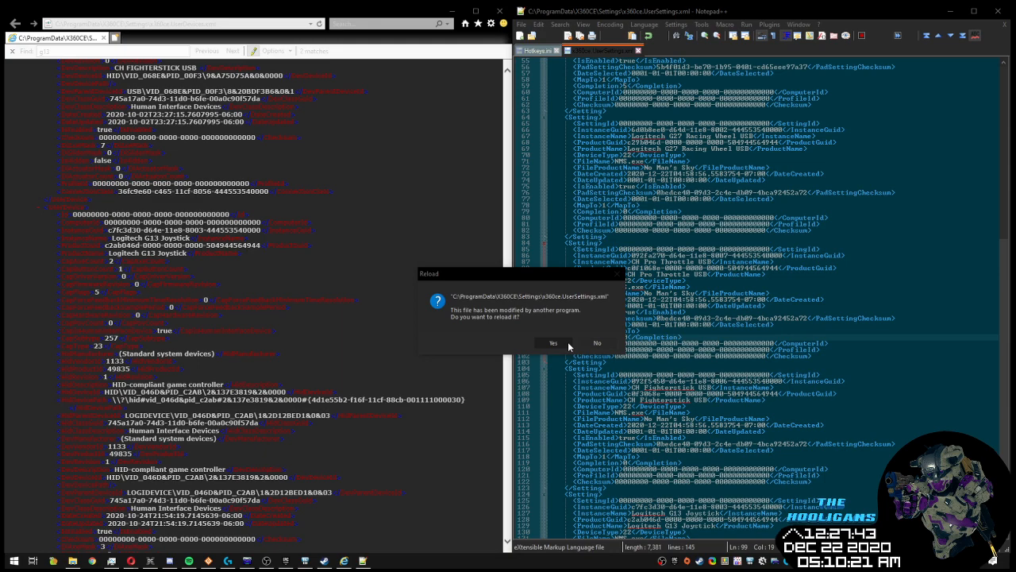
# Reload the externally changed x360ce.UserSettings.xml and review its updated Setting blocks.
pyautogui.click(553, 343)
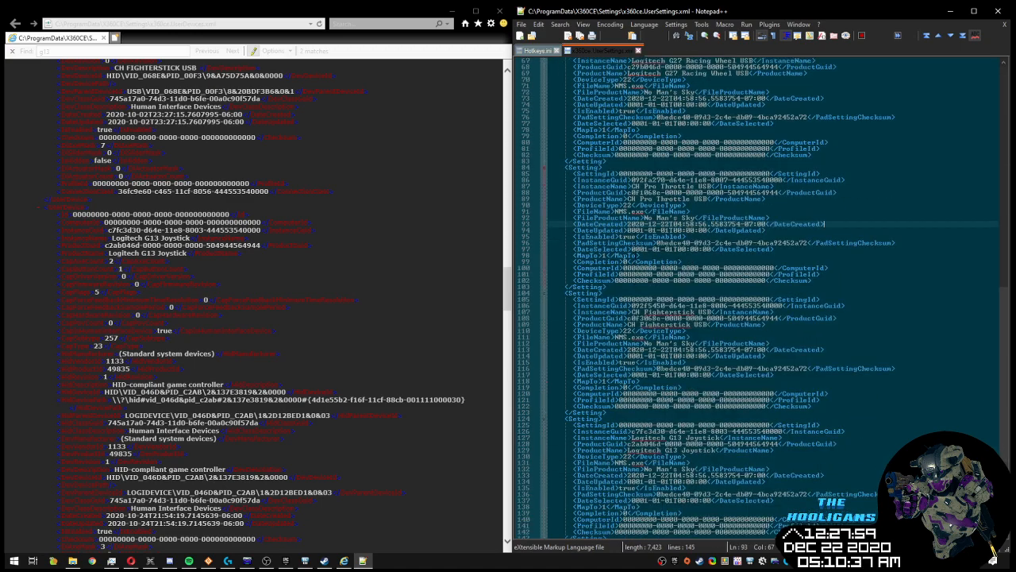
pyautogui.scroll(-3)
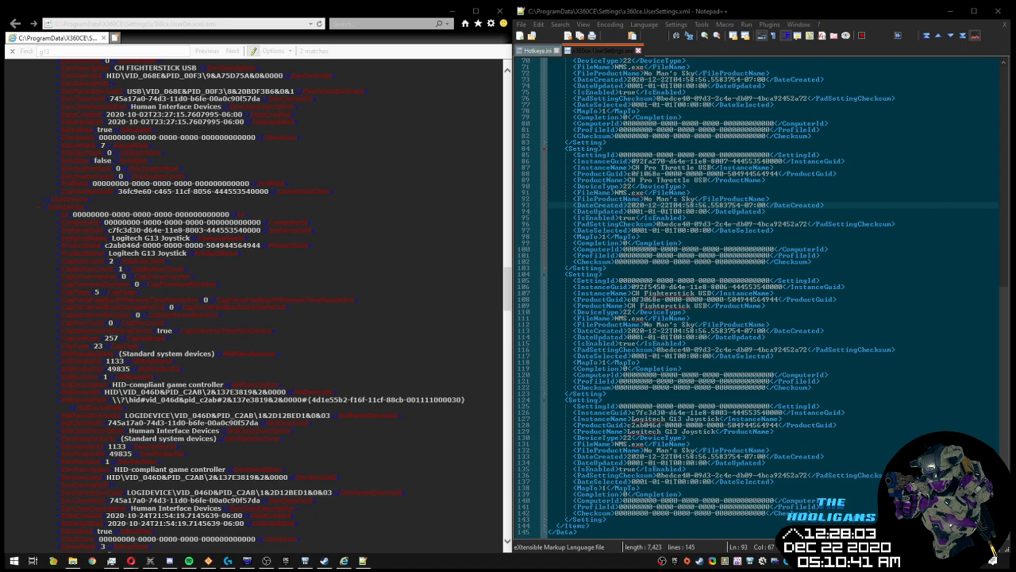
pyautogui.moveTo(12, 162)
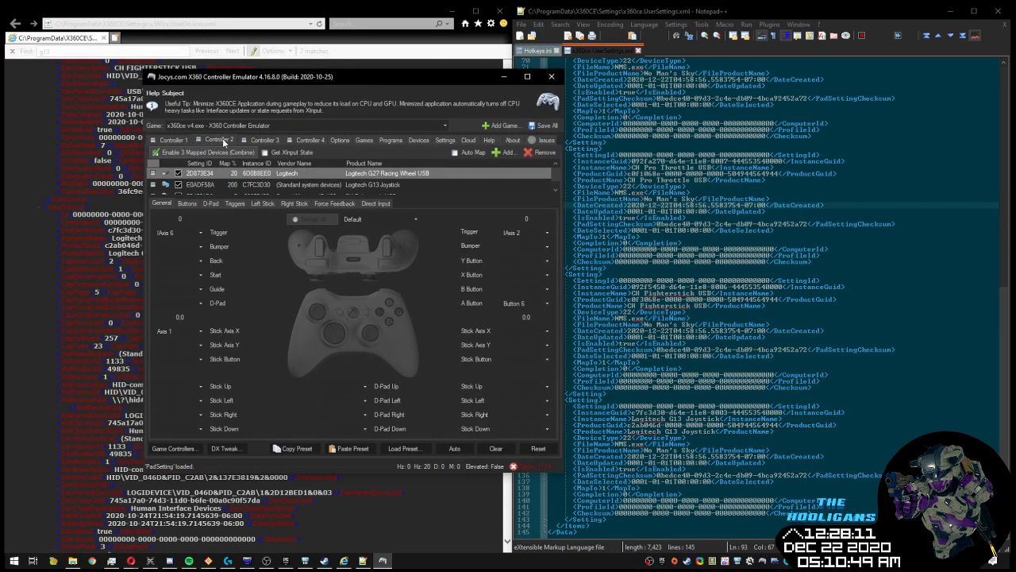
# Return x360ce to the No Man's Sky Controller 1 device list.
pyautogui.click(171, 139)
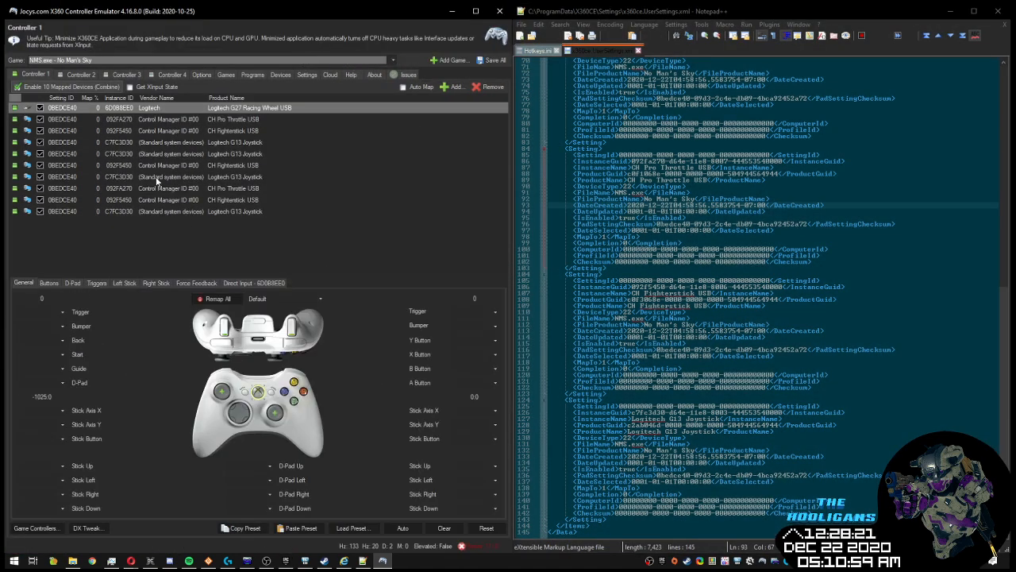
pyautogui.moveTo(62, 411)
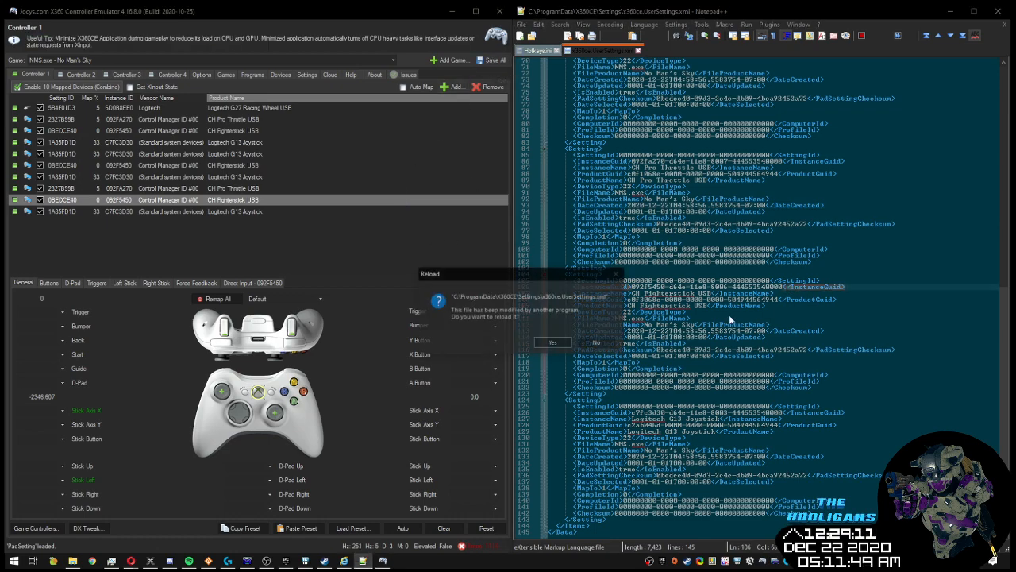
# Reload UserSettings.xml again, then bring up Map Device To Controller for Controller 1.
pyautogui.click(552, 343)
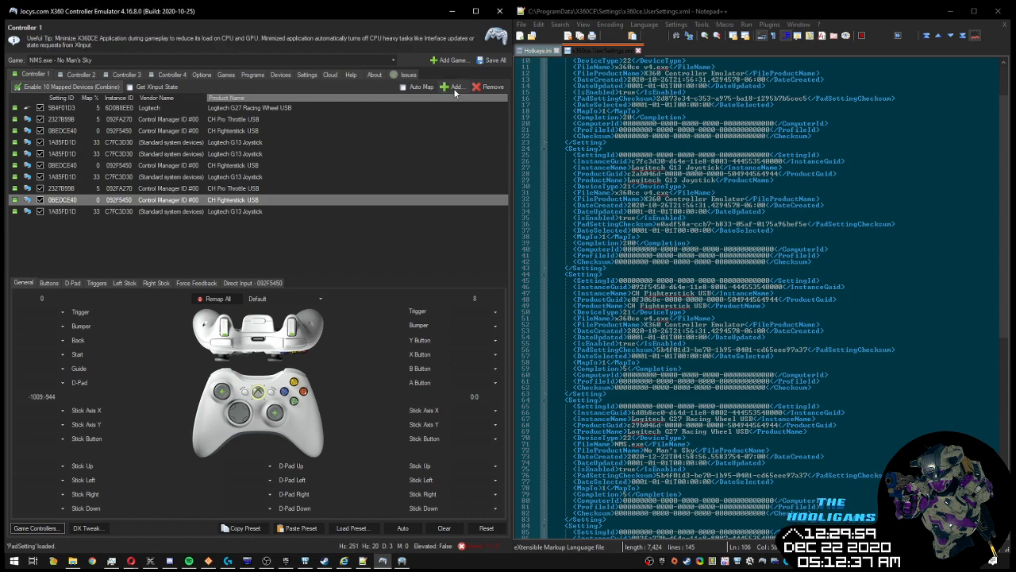
pyautogui.moveTo(455, 86)
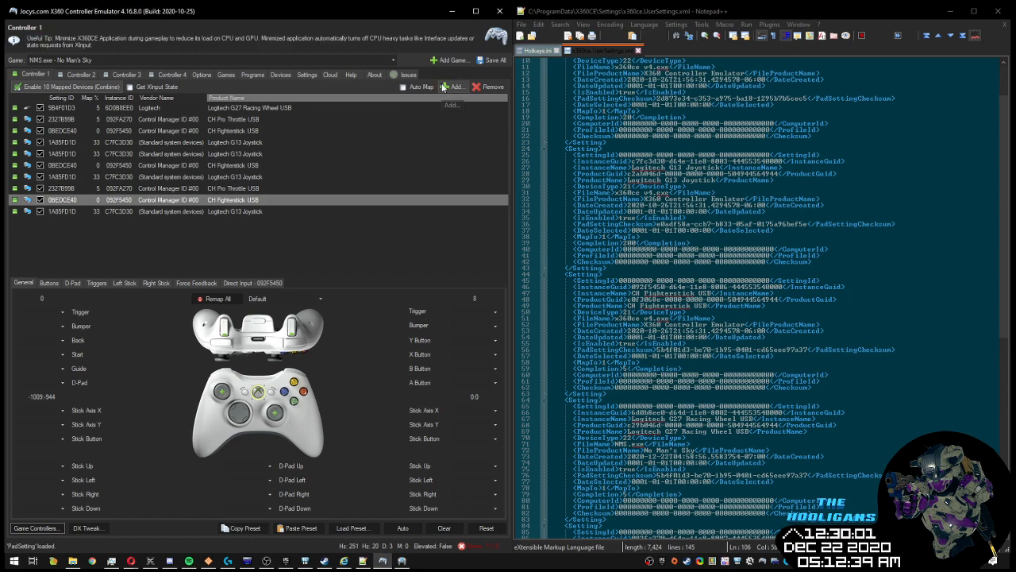
pyautogui.click(452, 86)
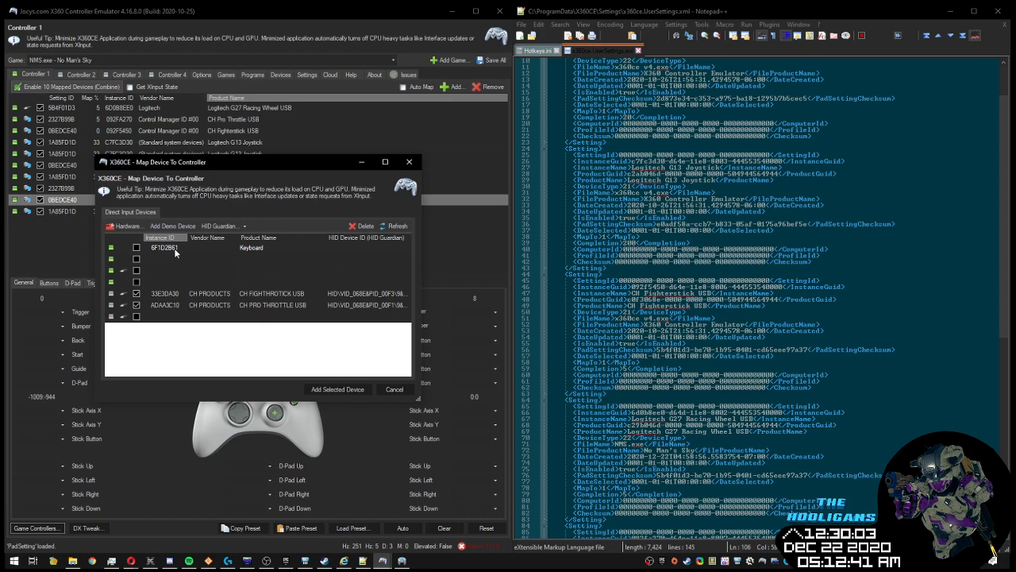